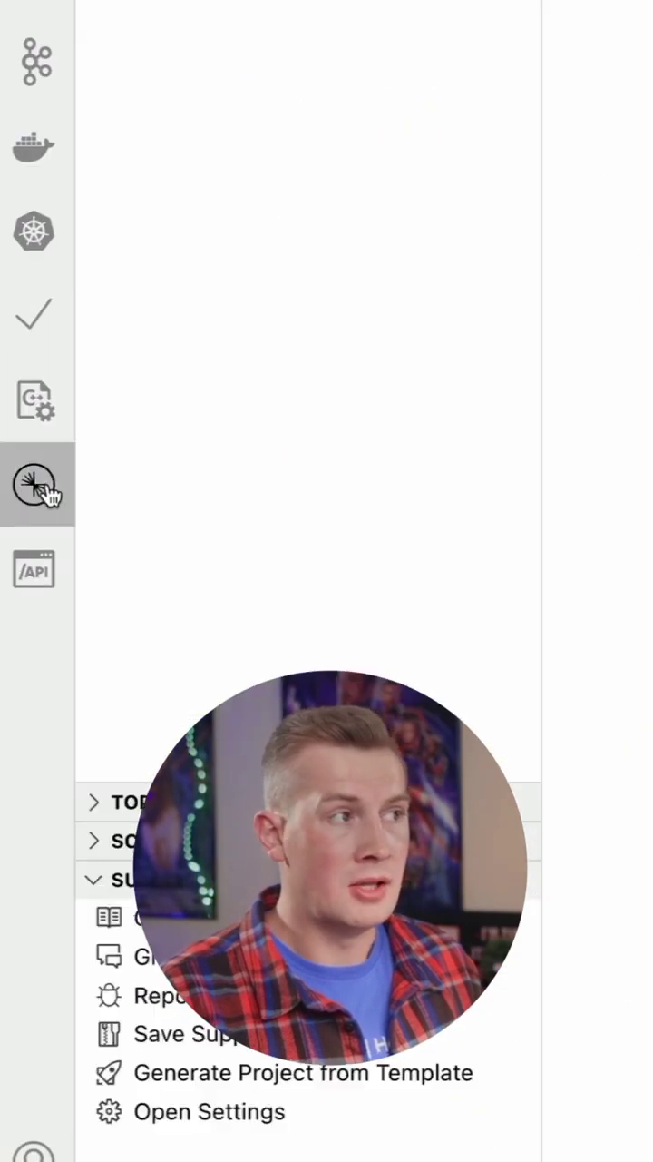
mouse_move(36, 483)
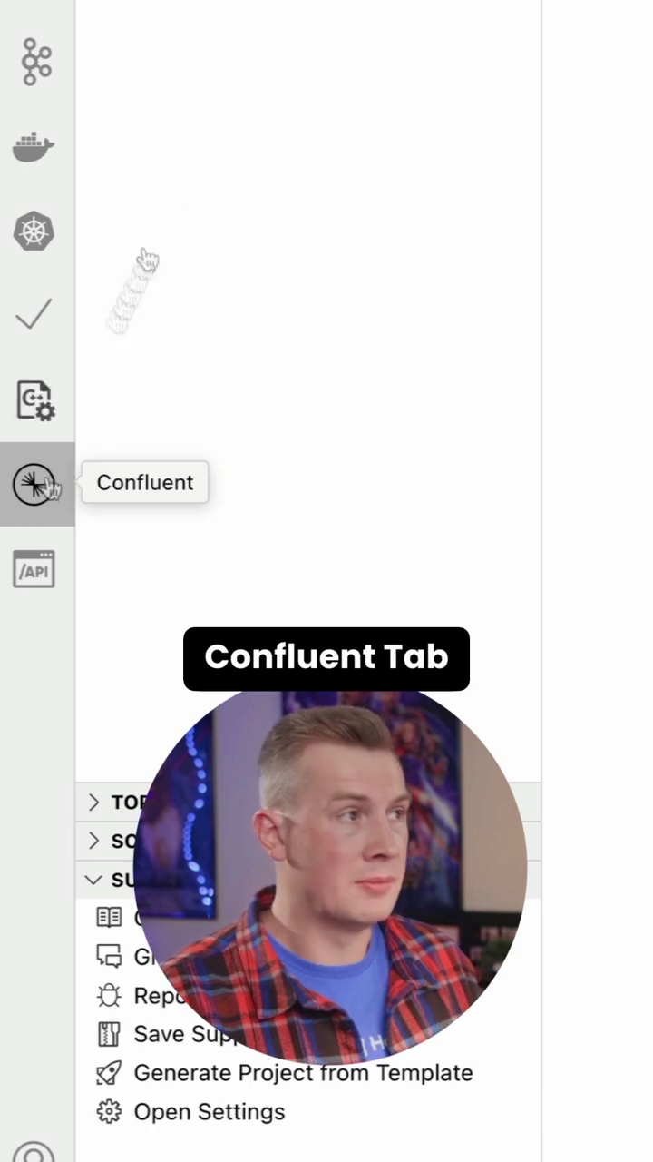
Show the Confluent extension's side panel from the activity bar
left_click(34, 483)
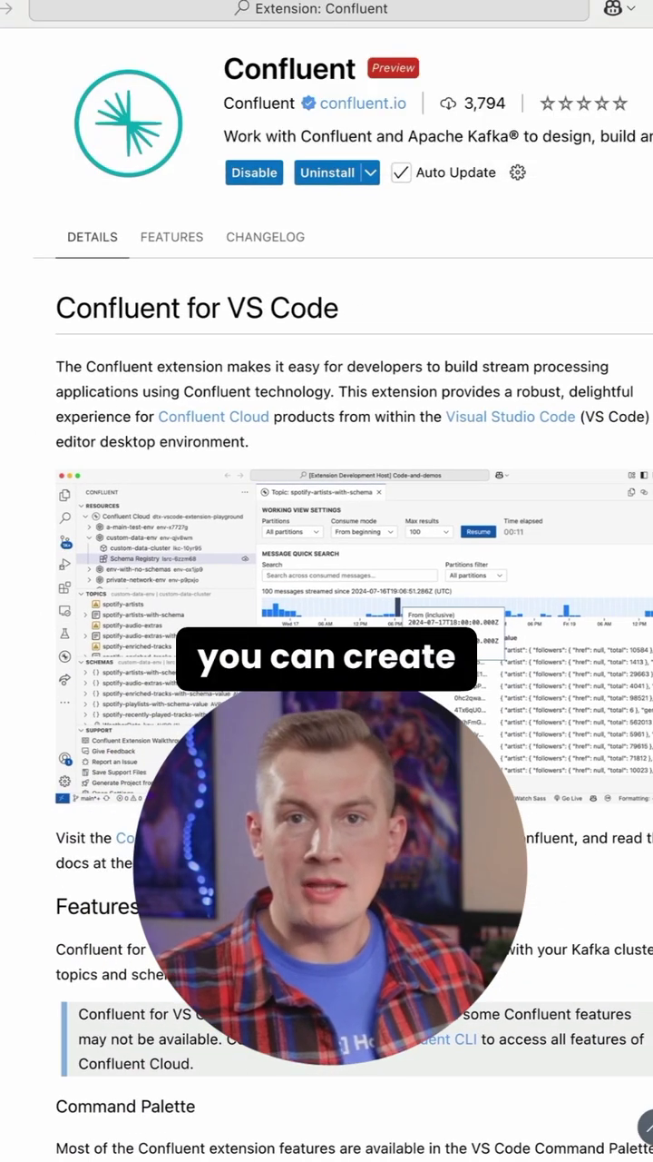
Generate a Python Producer Application project with bootstrap server localhost:57599 and topic 'mytopc'
type("c")
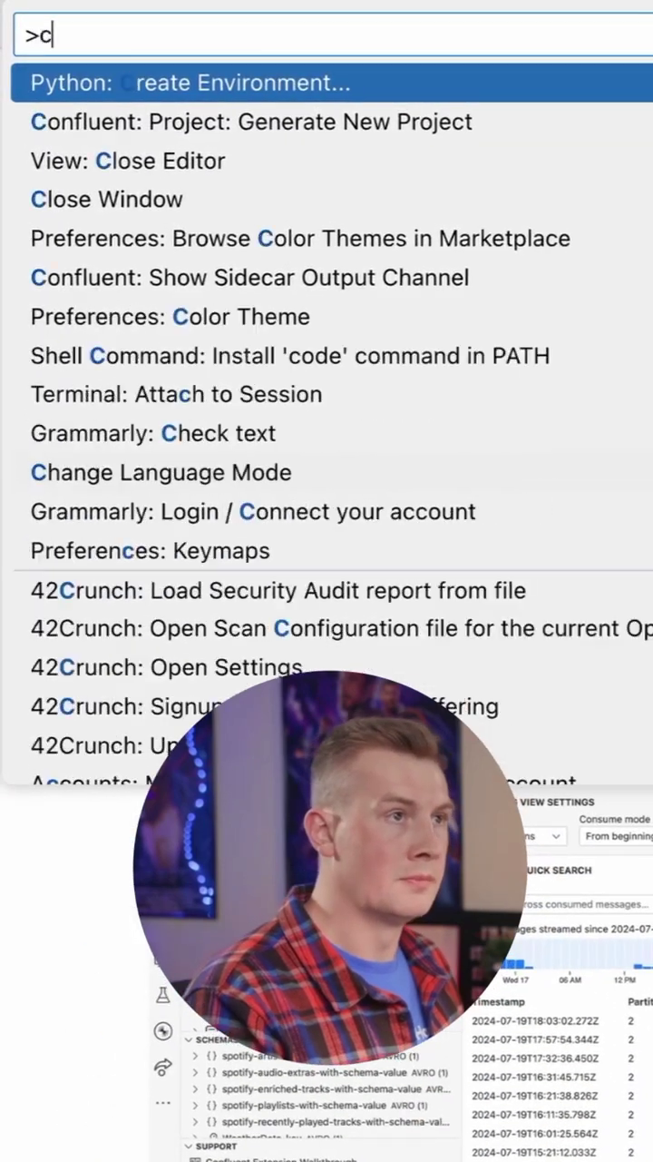
type("pyth")
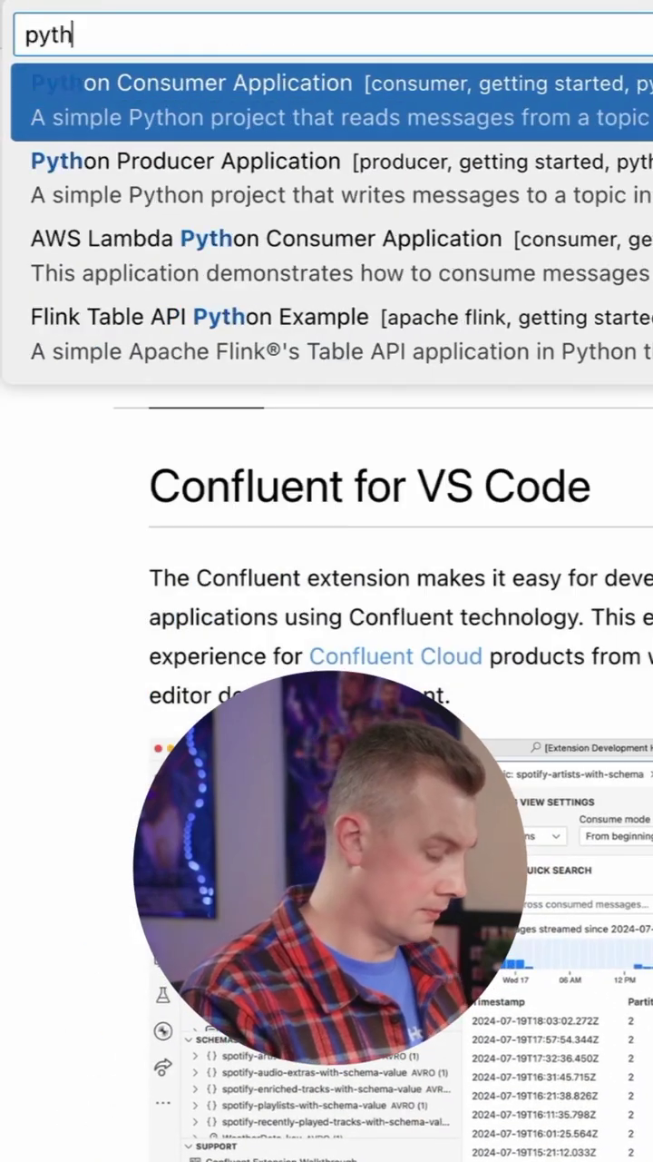
left_click(209, 160)
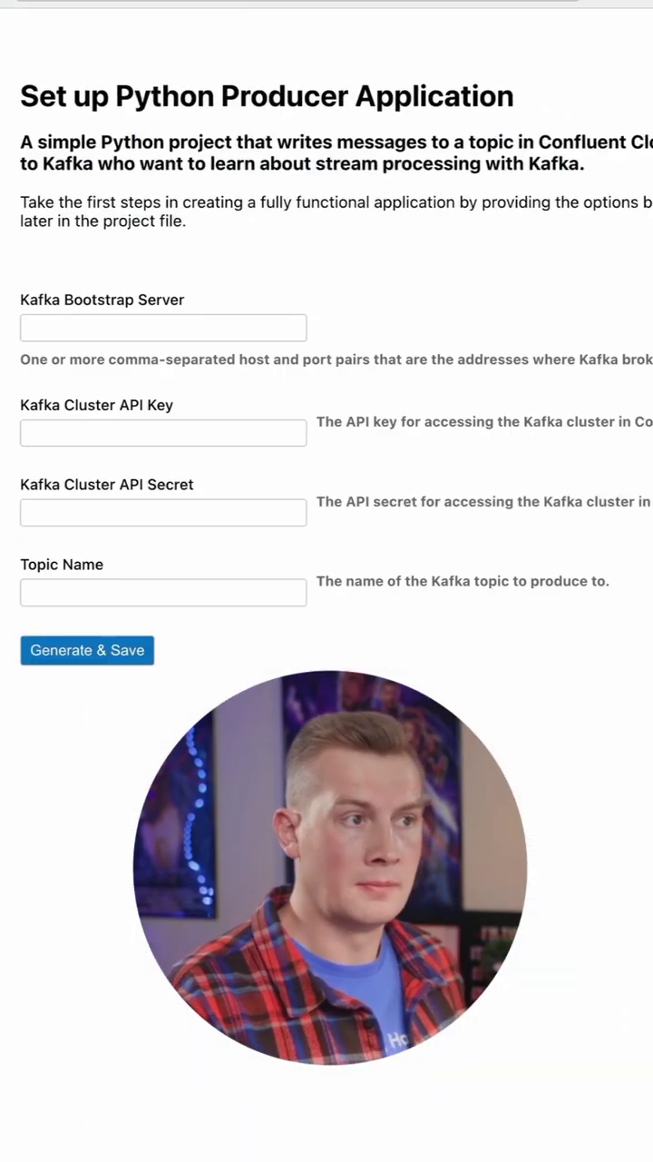
right_click(136, 138)
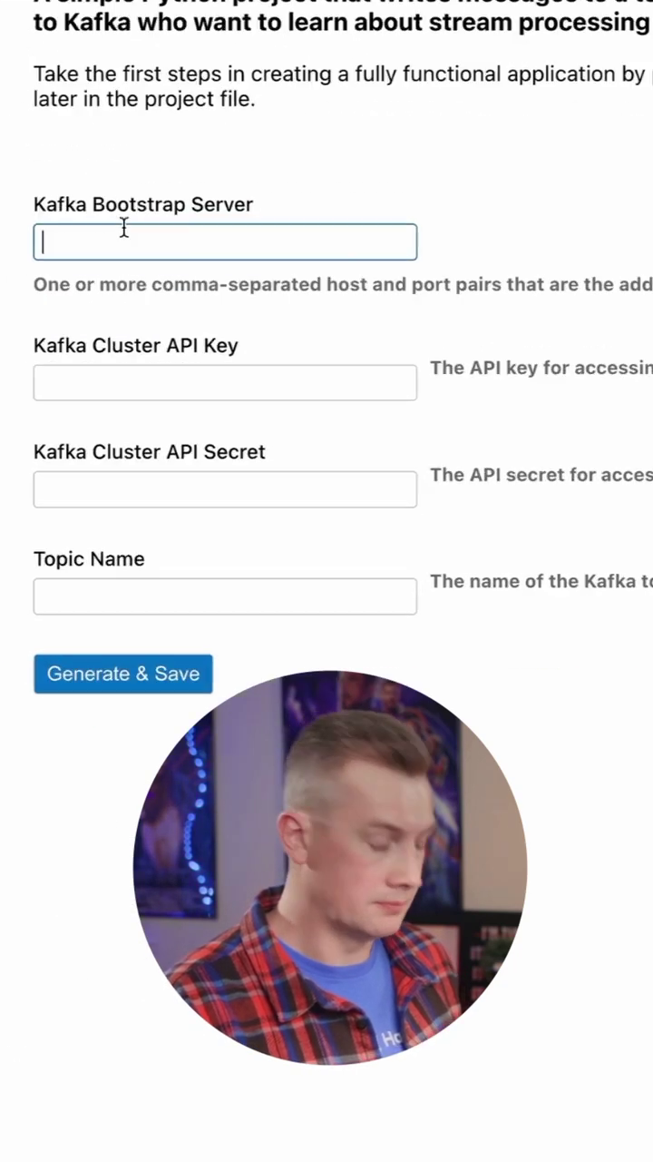
type("localhost:57599")
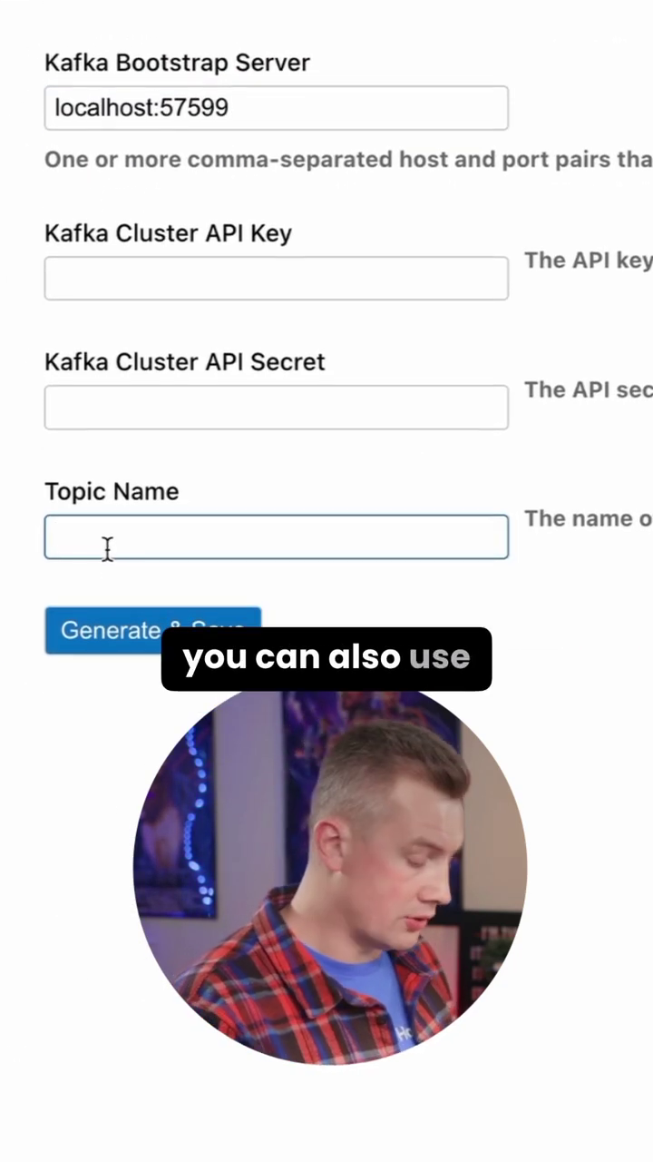
type("mytopc")
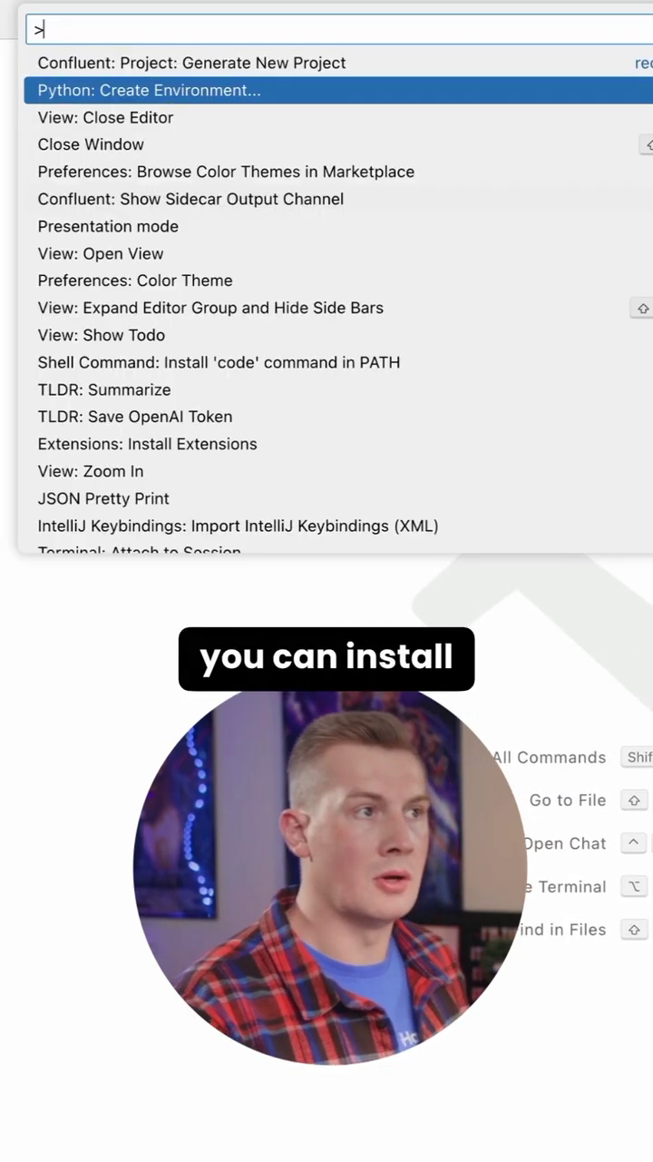
Create a Python virtual environment for the project using the Python 3.13.1 interpreter
left_click(149, 90)
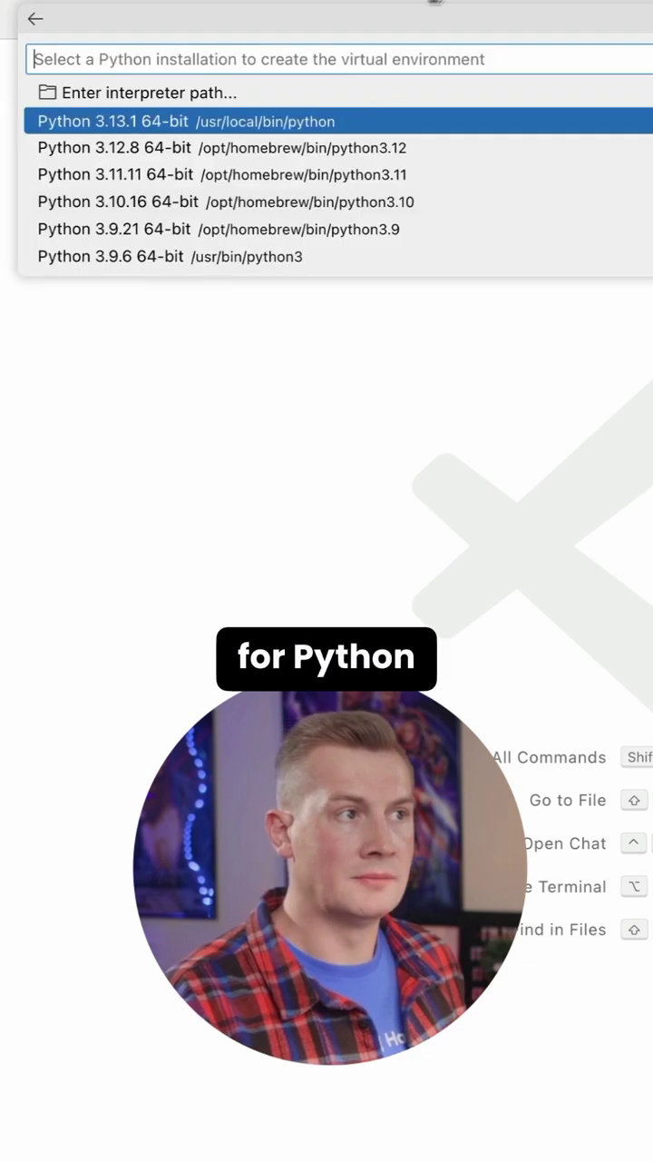
left_click(181, 120)
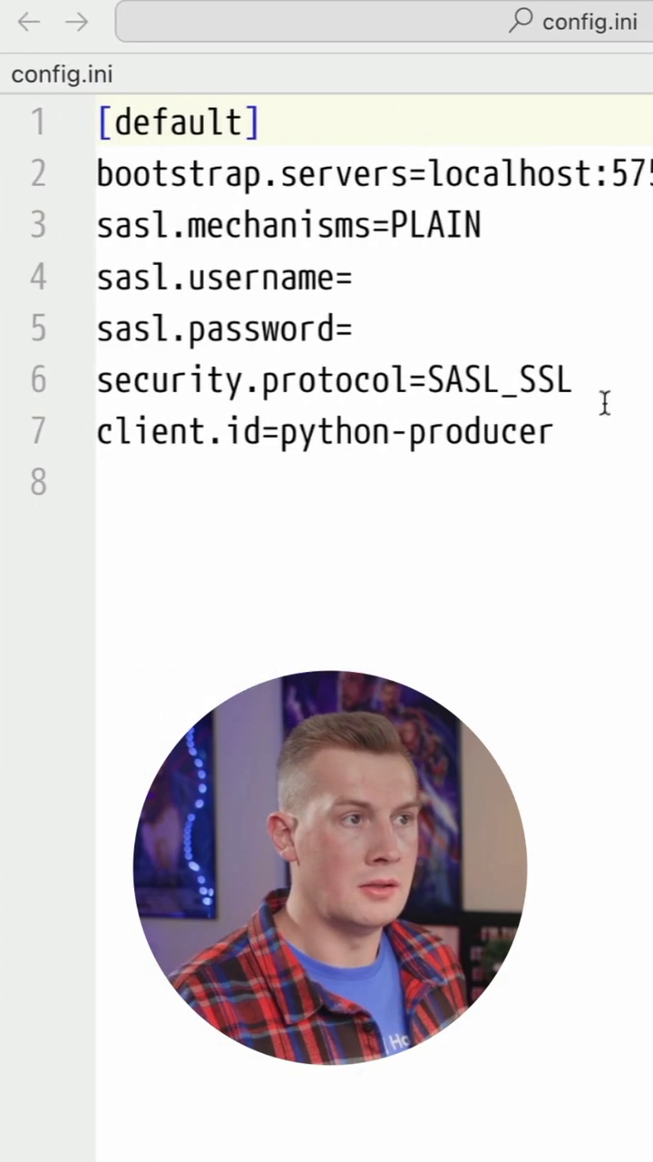
Select the bootstrap server and SASL lines in the generated config.ini for review
left_click_drag(98, 225, 553, 379)
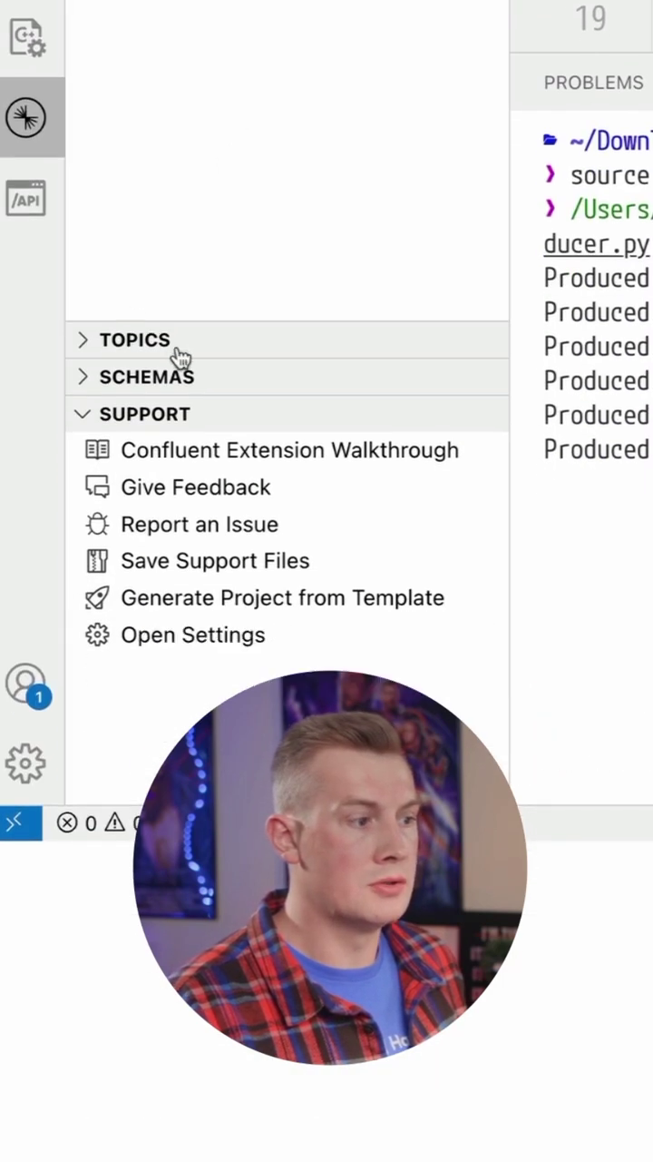
Expand TOPICS and connect it to the local Kafka cluster so mytopic is listed
left_click(131, 339)
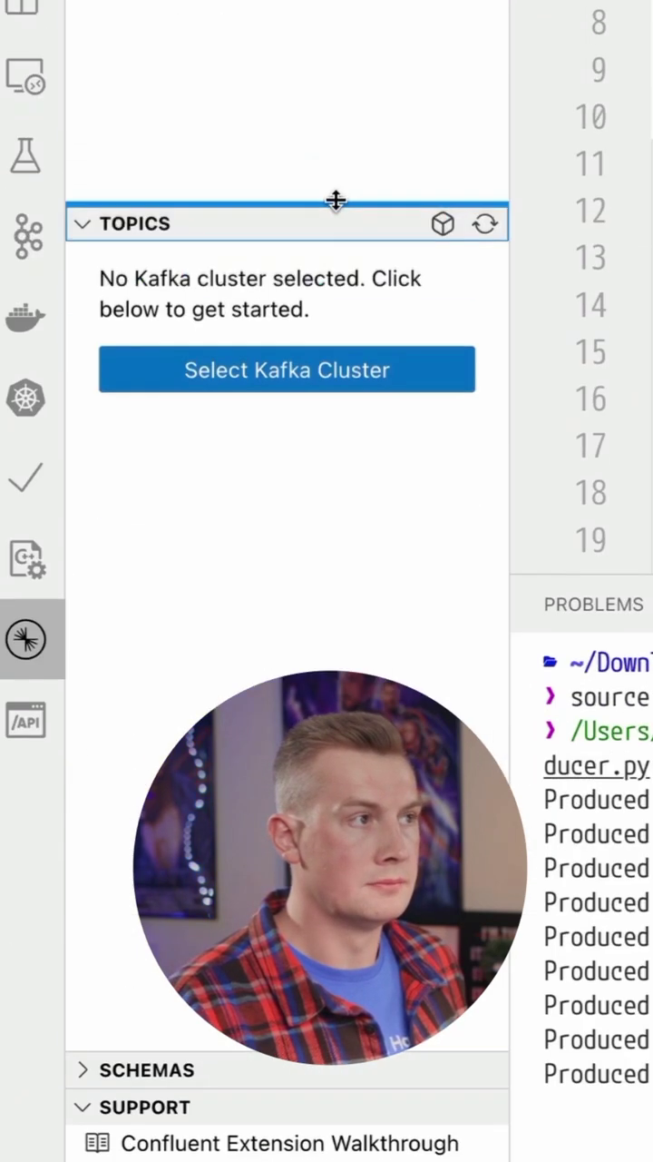
left_click(287, 370)
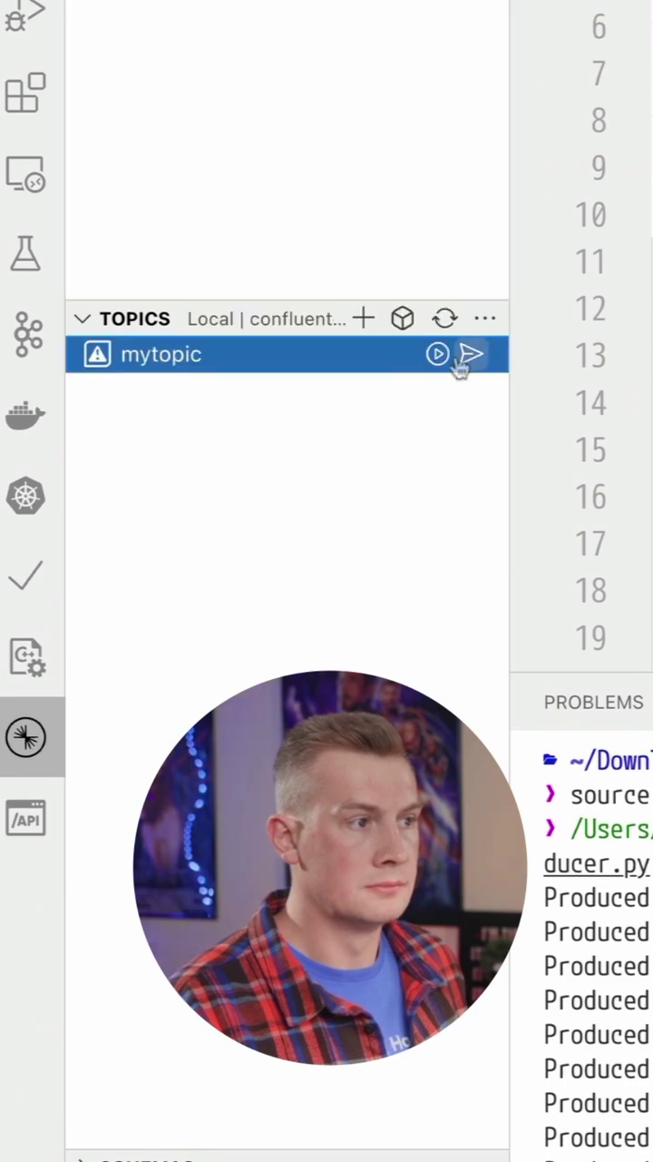